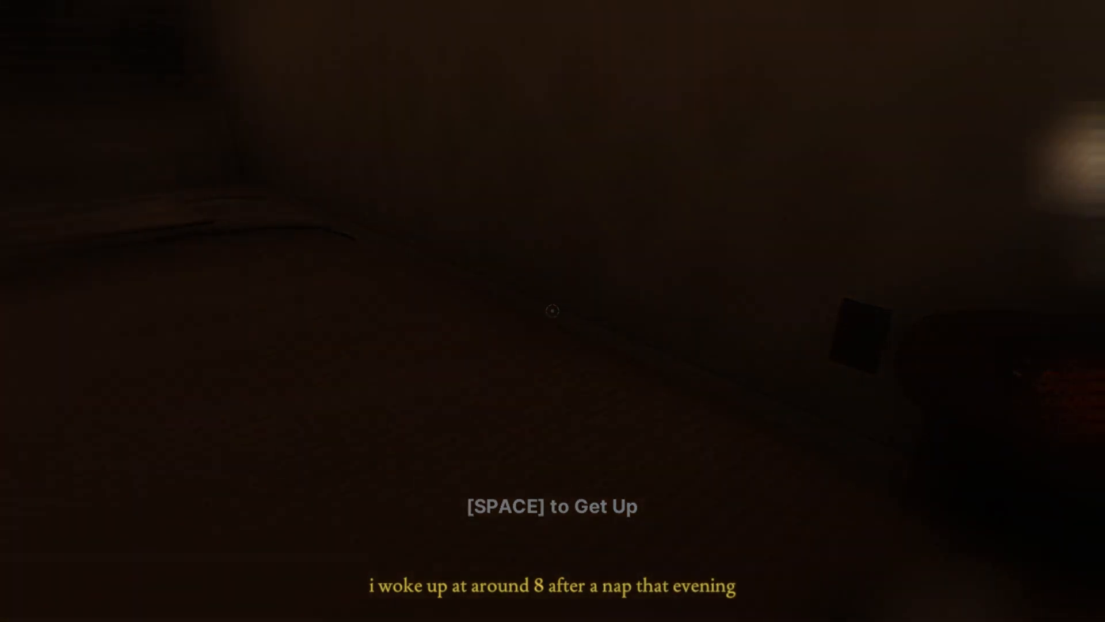
key("space")
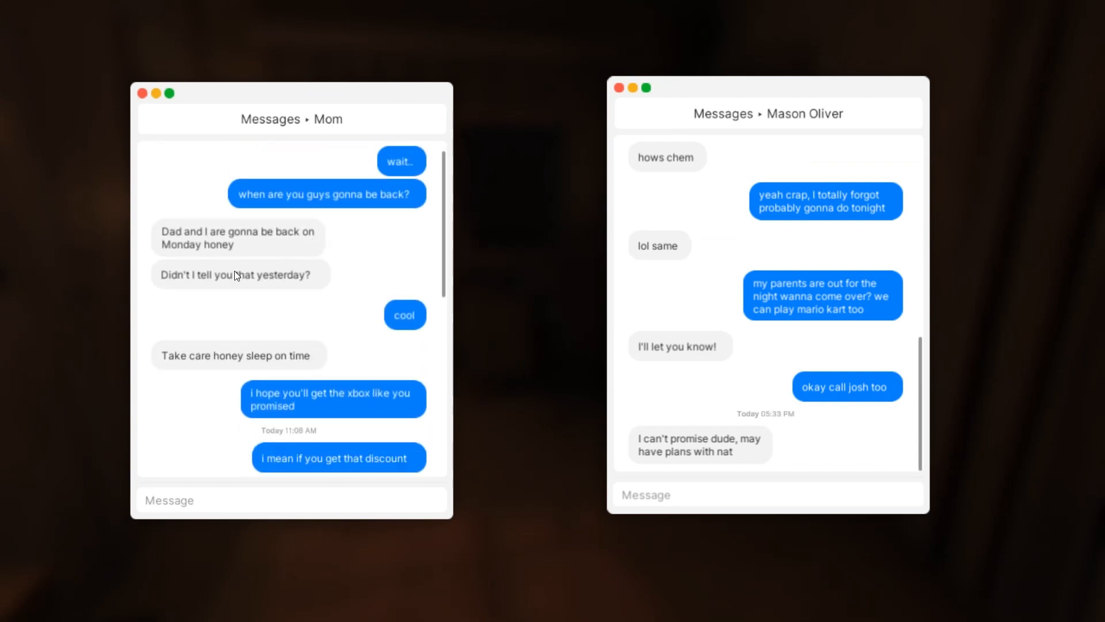
scroll("down", 3)
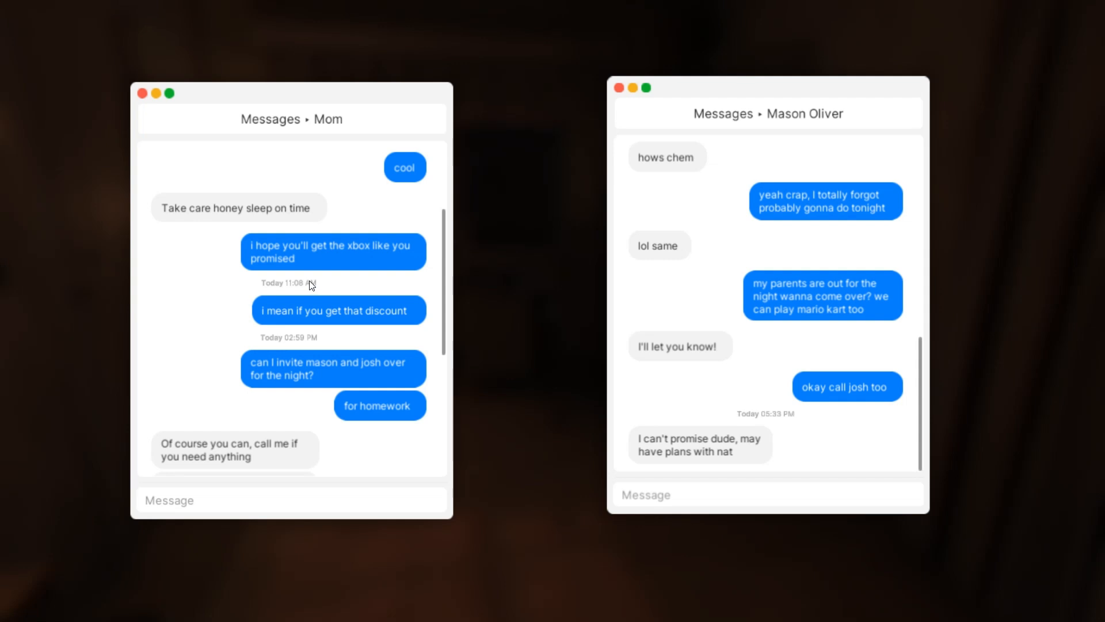
scroll("down", 3)
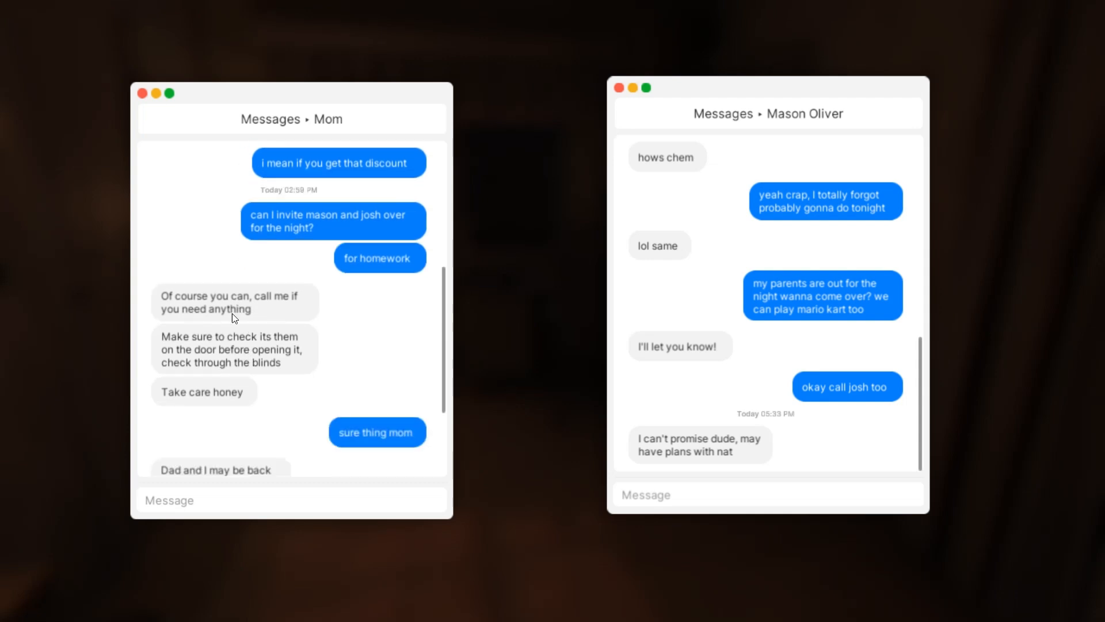
mouse_move(340, 359)
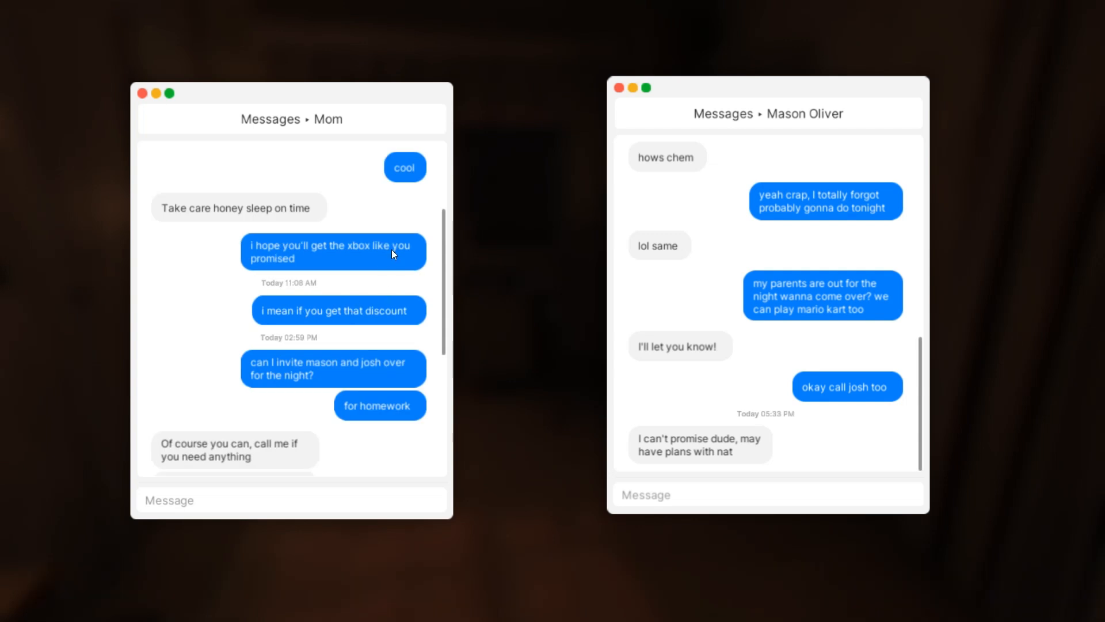
mouse_move(360, 321)
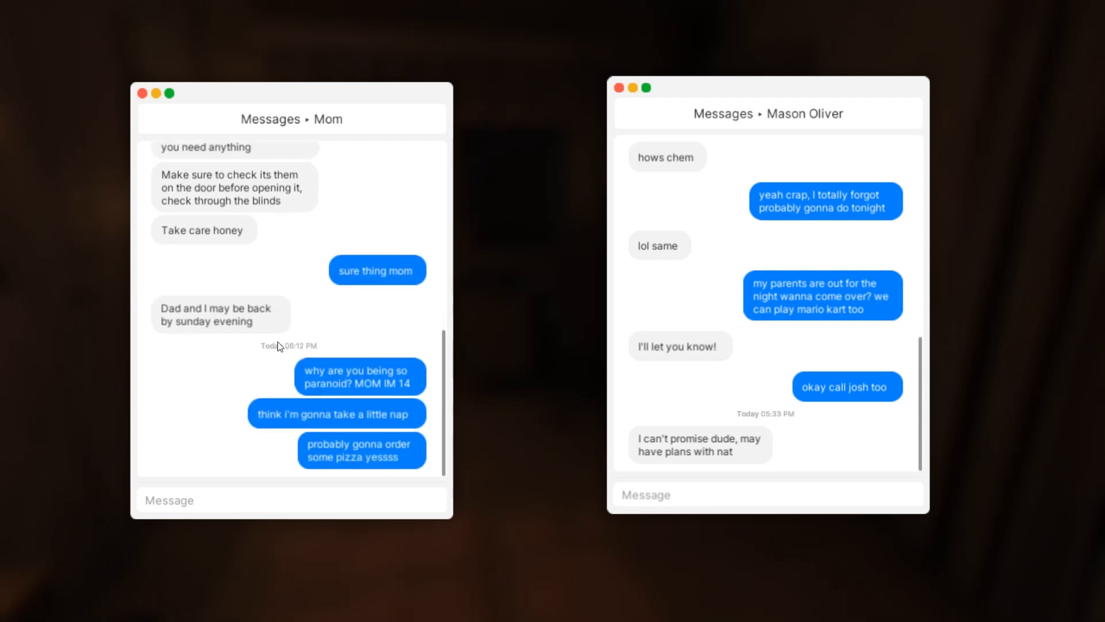
mouse_move(345, 313)
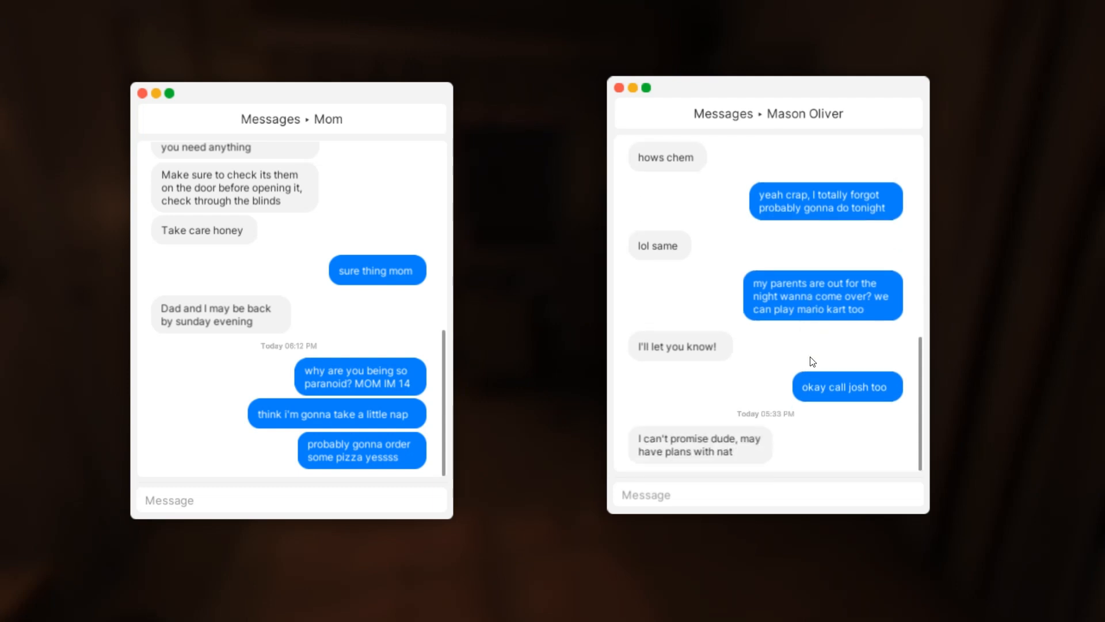
mouse_move(796, 363)
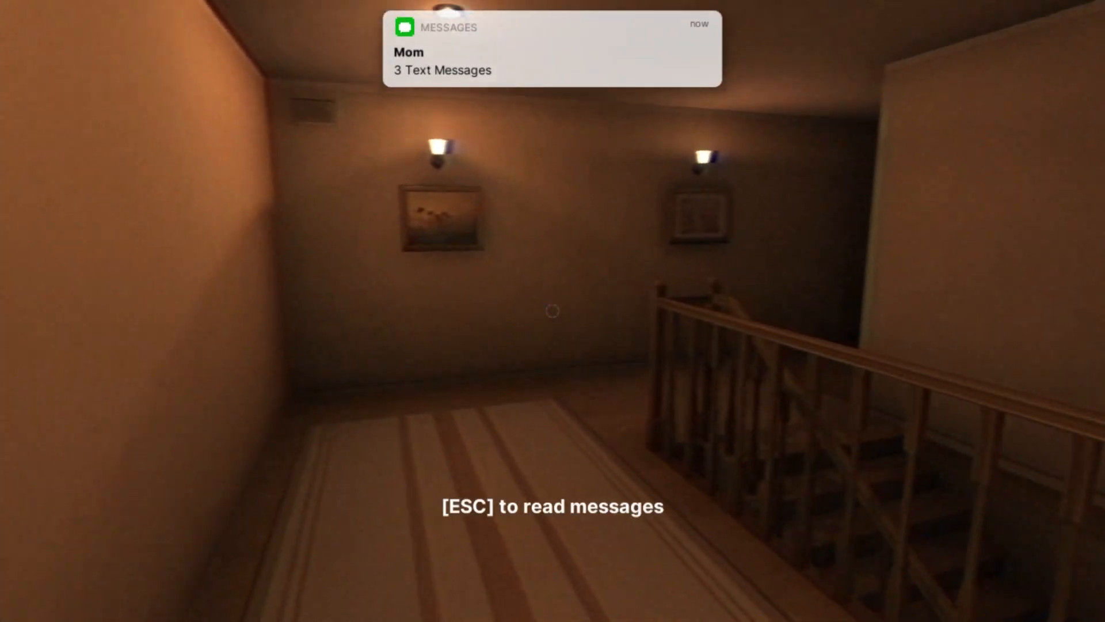
key("Escape")
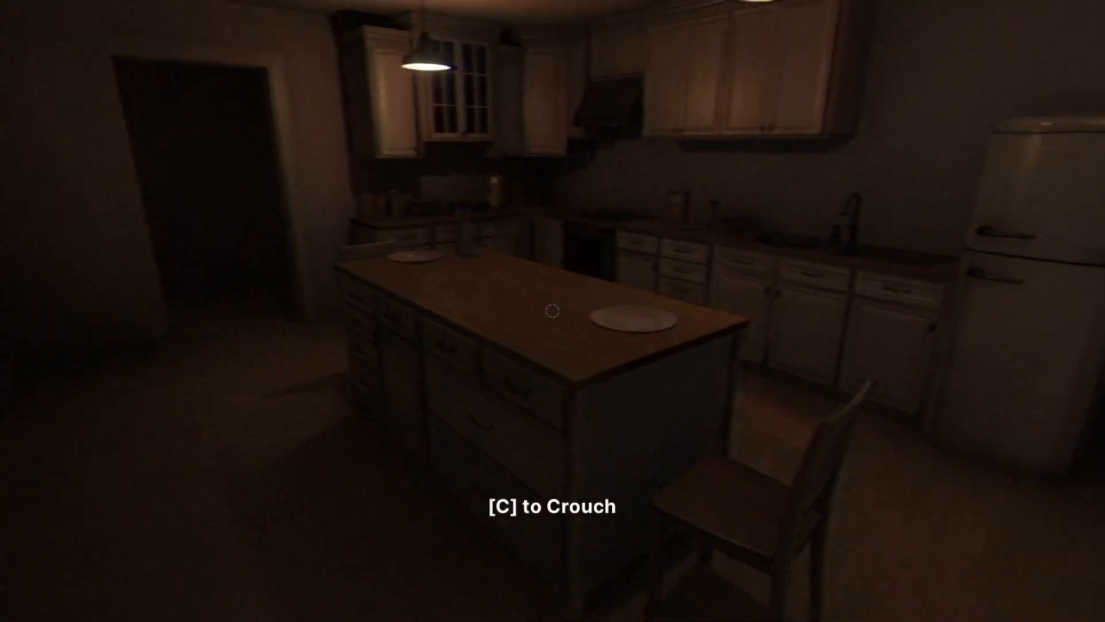
mouse_move(553, 311)
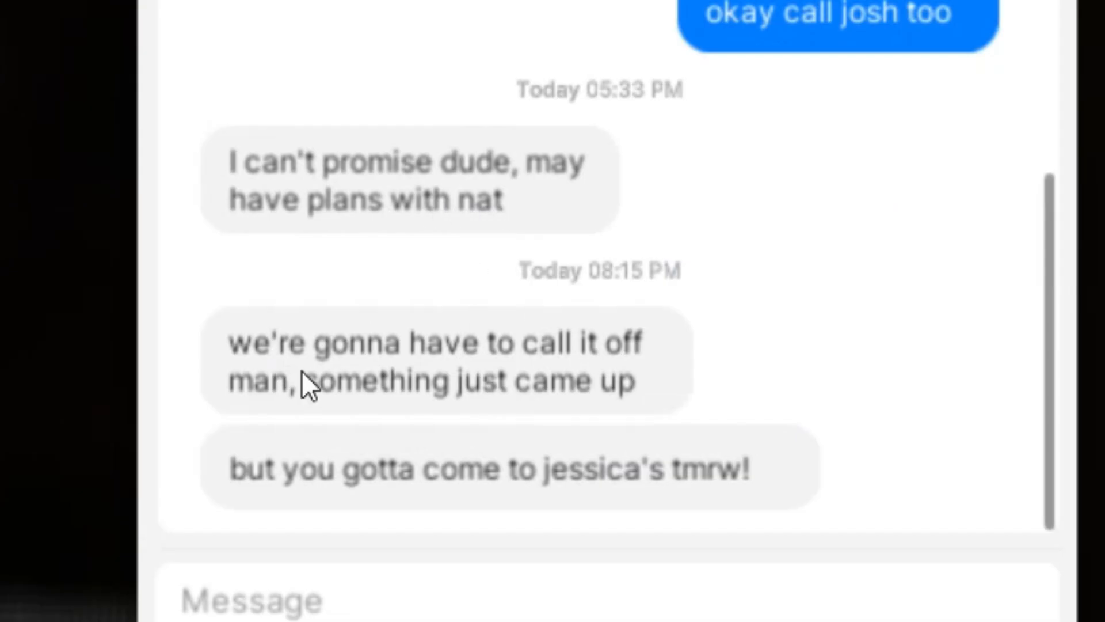
mouse_move(481, 504)
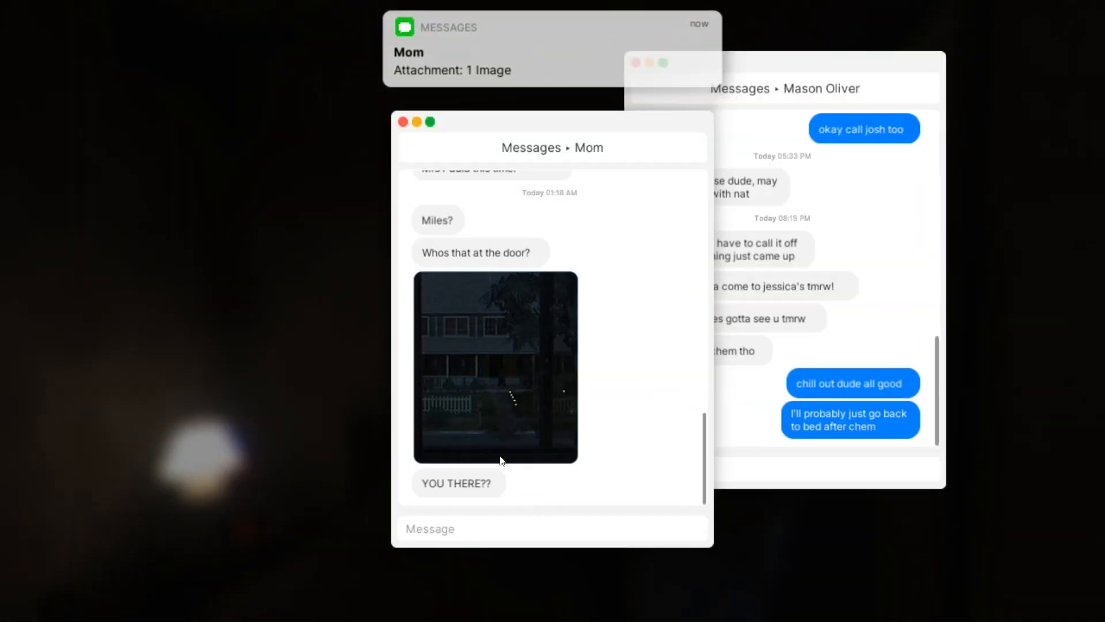
mouse_move(470, 284)
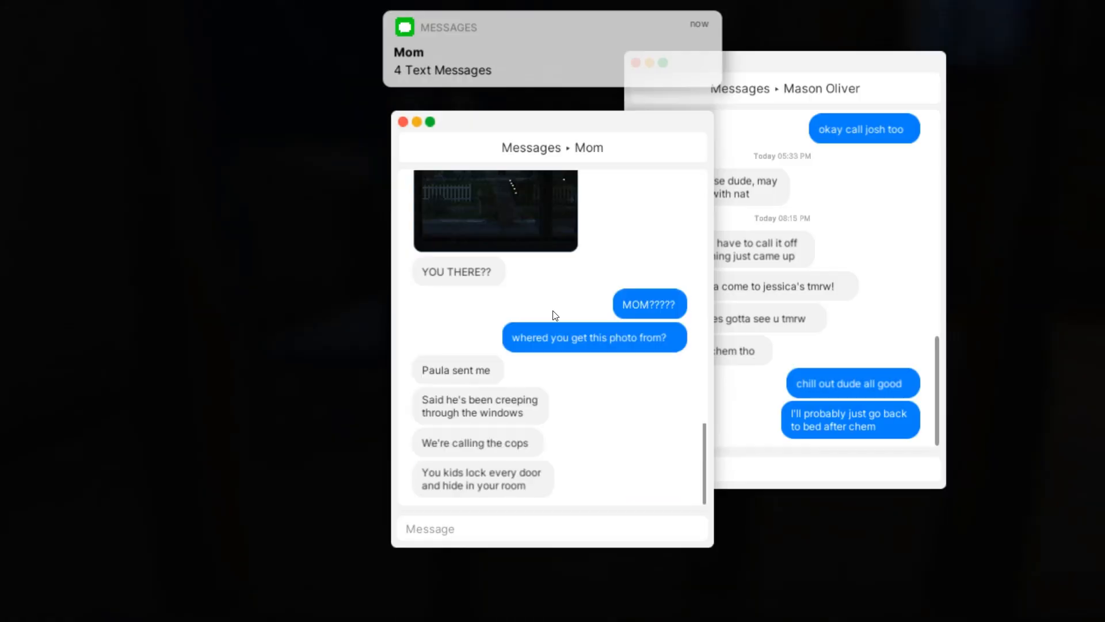
mouse_move(550, 417)
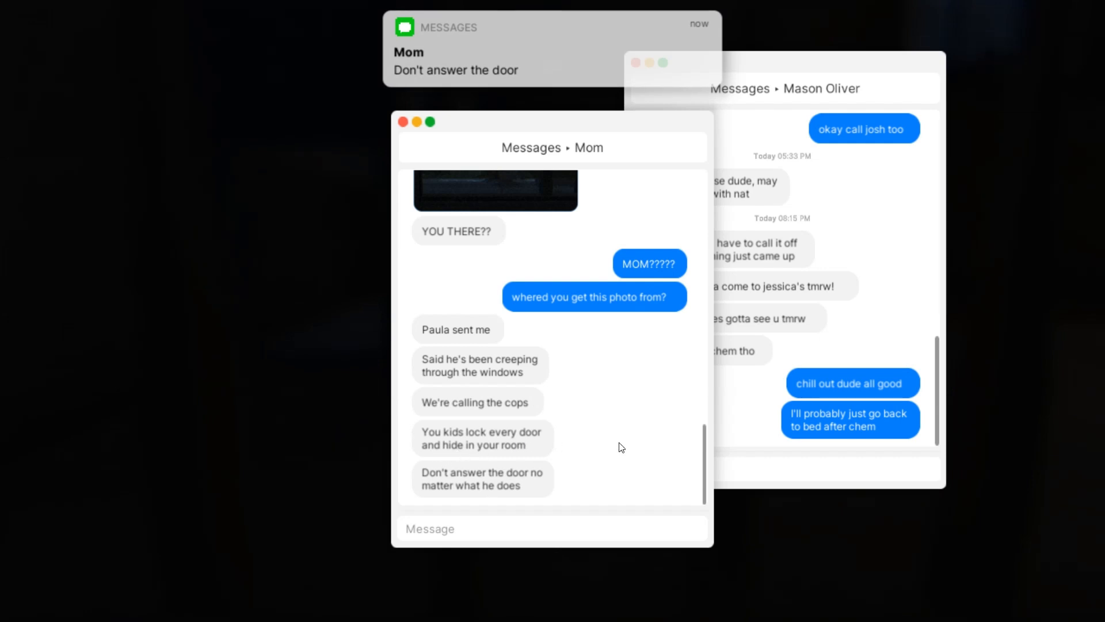
mouse_move(631, 452)
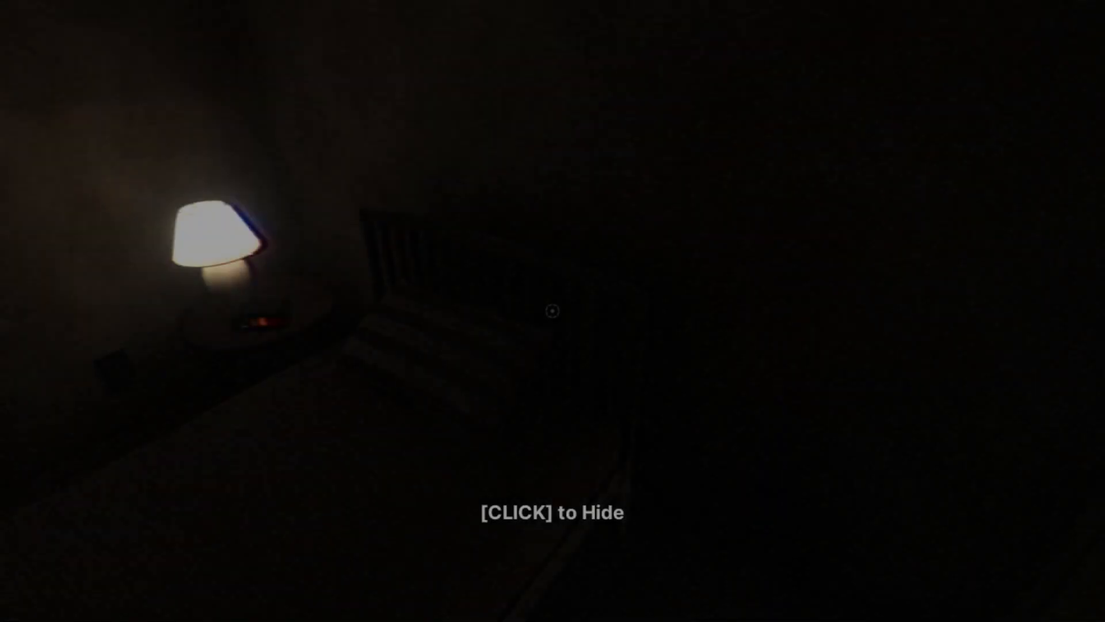
left_click(553, 311)
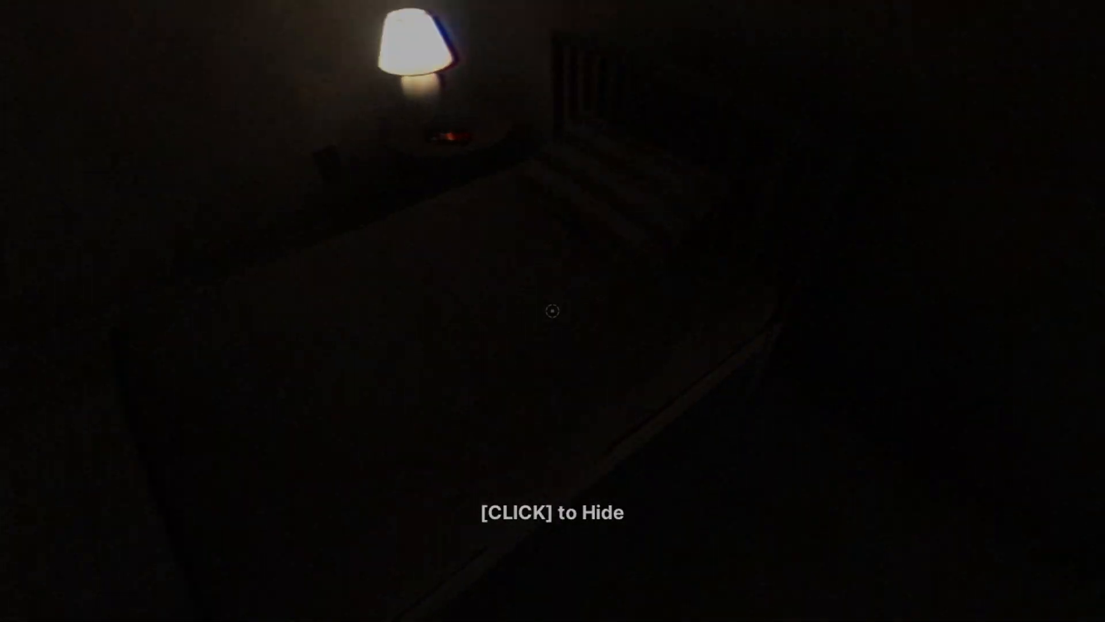
left_click(552, 310)
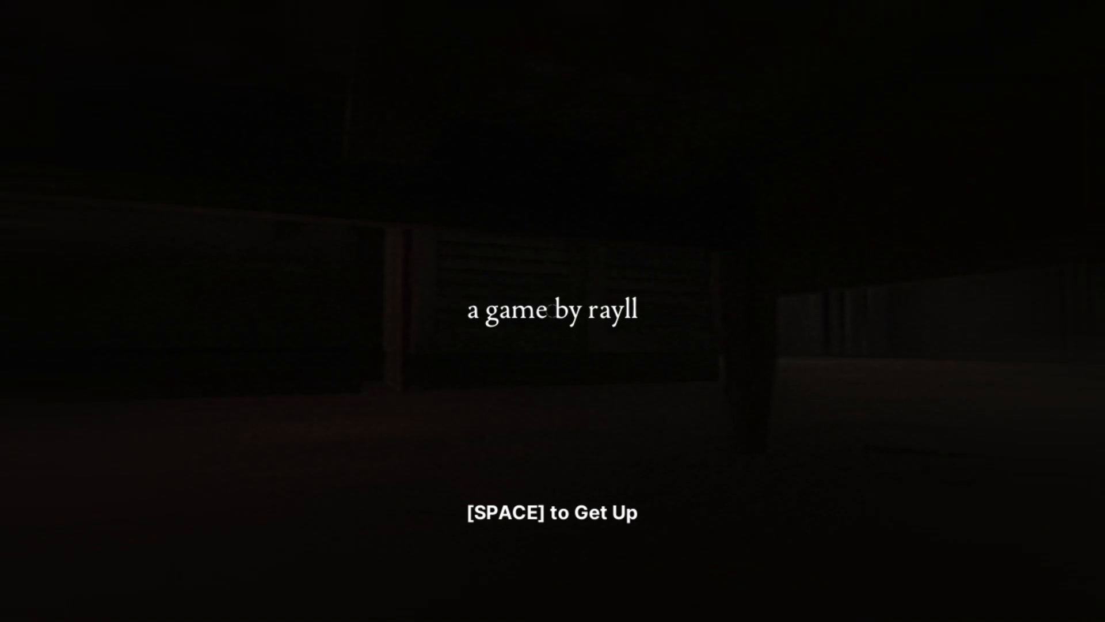
key("space")
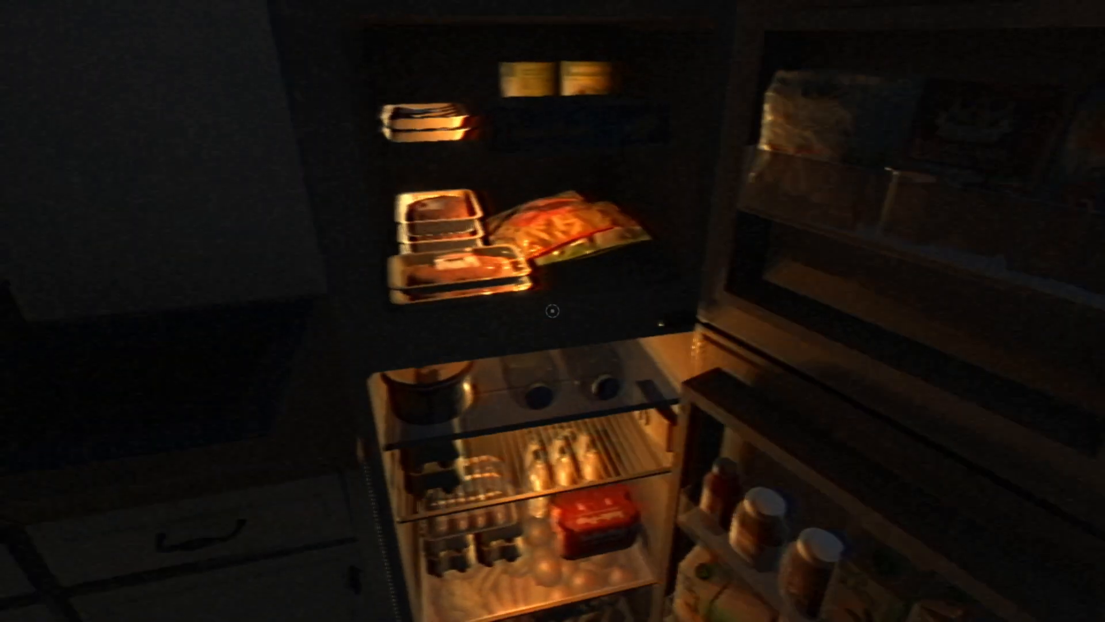